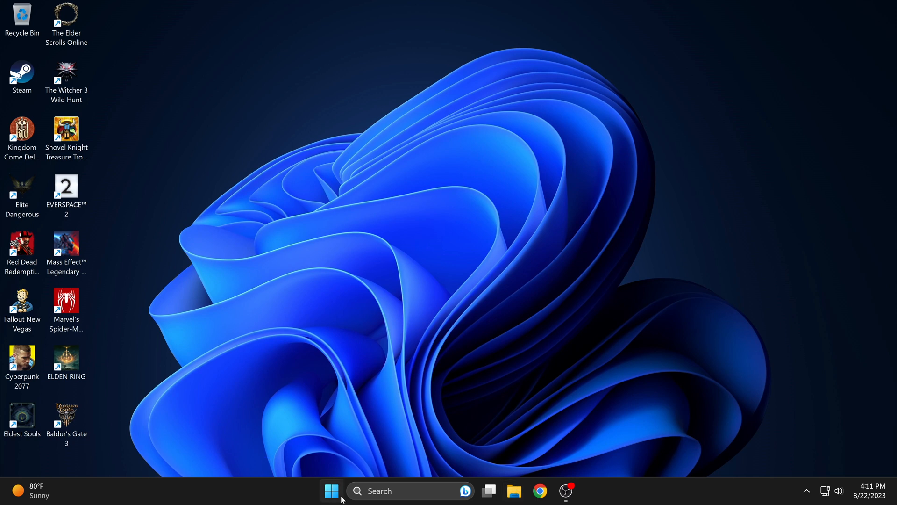
Step: Navigate into the Canon PowerShot V10's SD1 card, then its DCIM and 100CANON folders
left_click(331, 491)
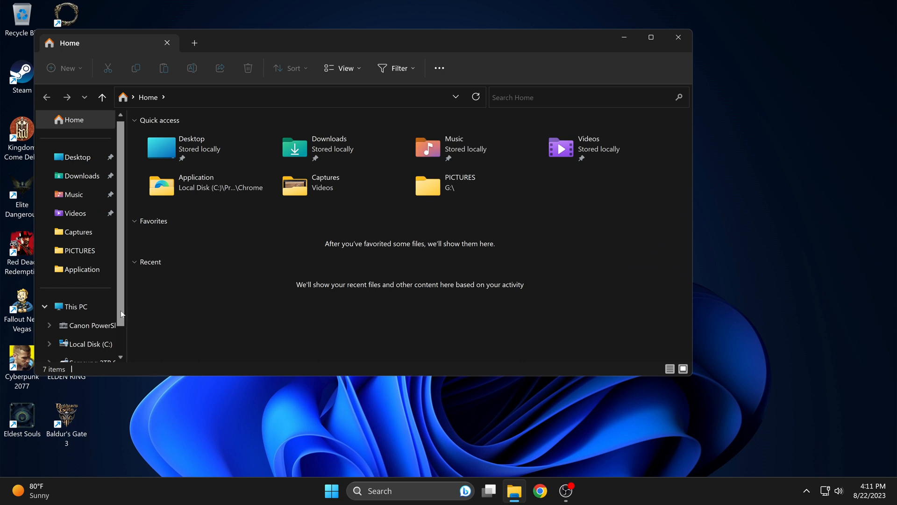
scroll("down", 3)
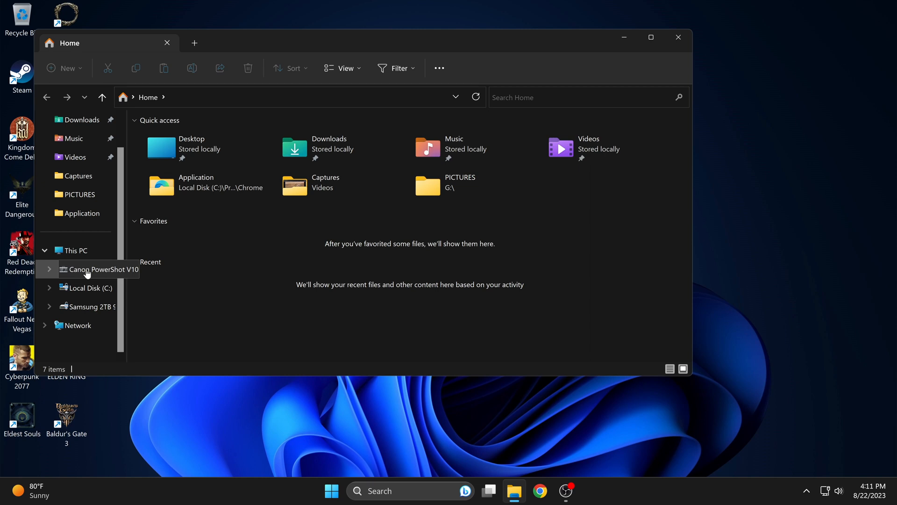
left_click(106, 269)
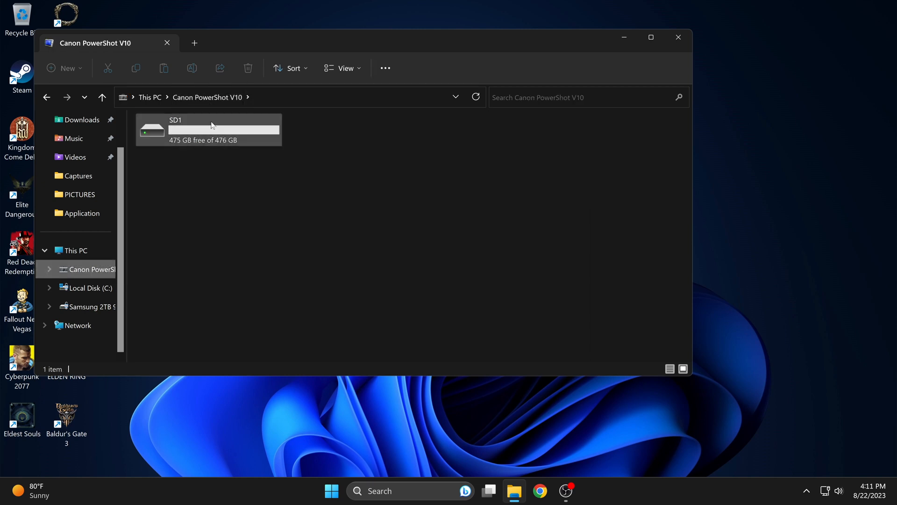
double_click(208, 129)
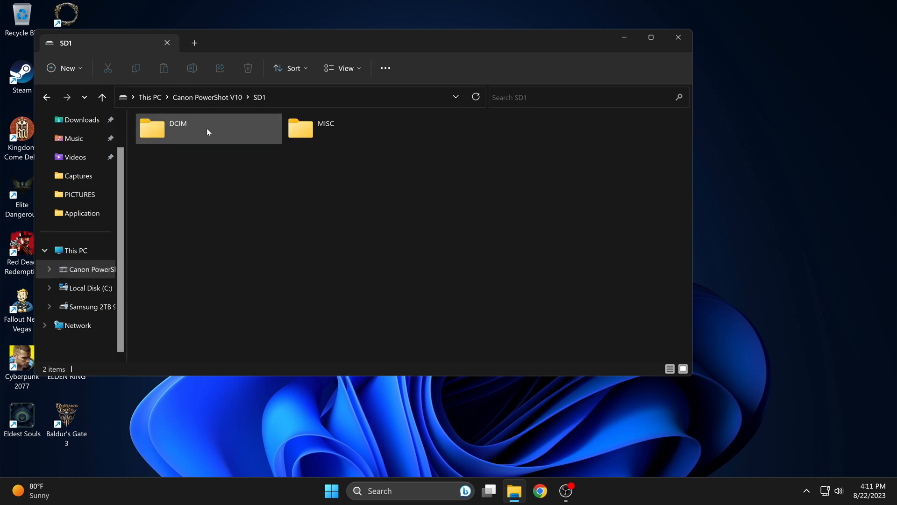
left_click(178, 128)
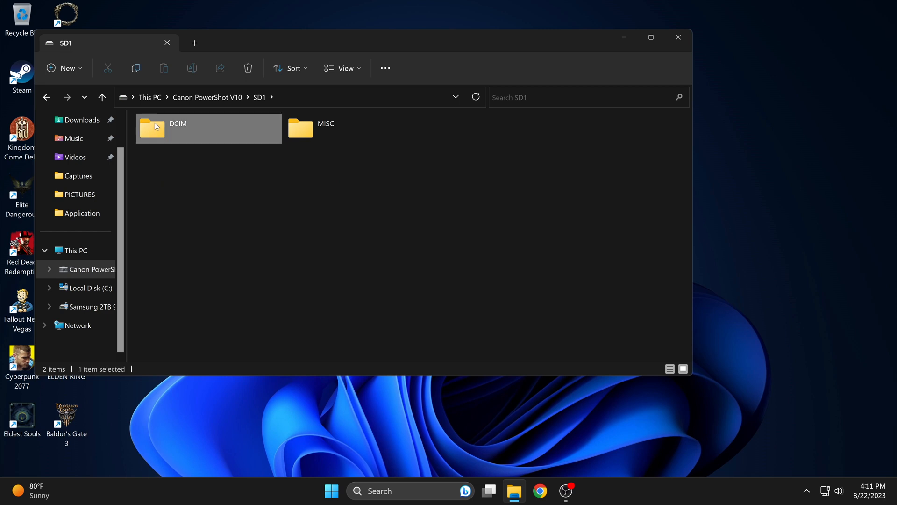
double_click(177, 127)
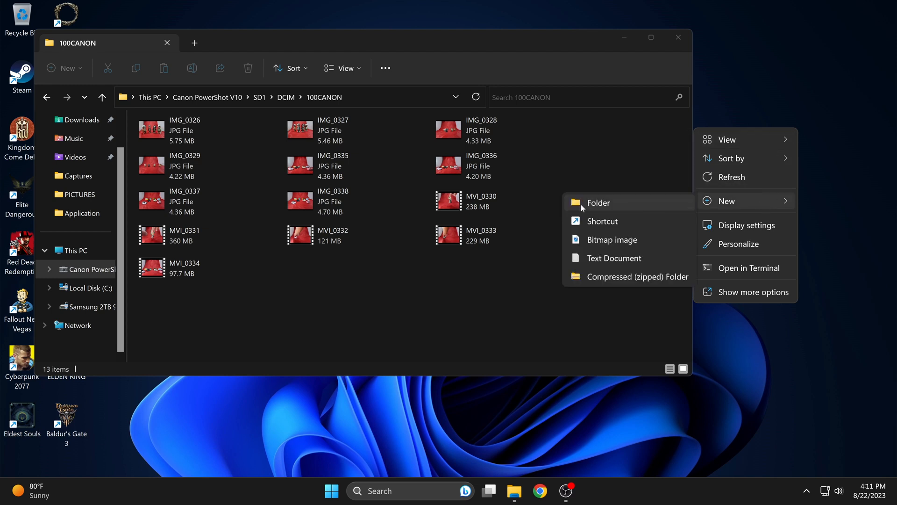
Step: Make a desktop folder named V10 with copies of all 13 camera files and enter it
left_click(599, 202)
type("V10")
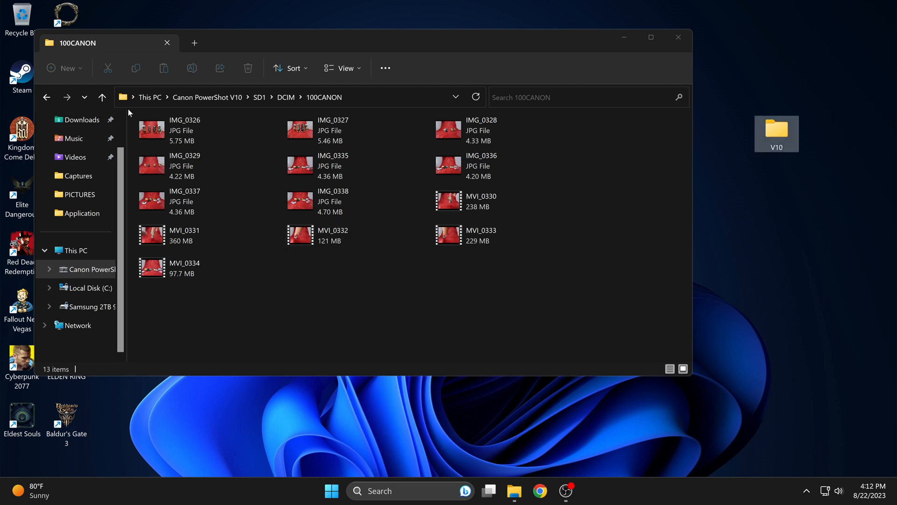
key("ctrl+a")
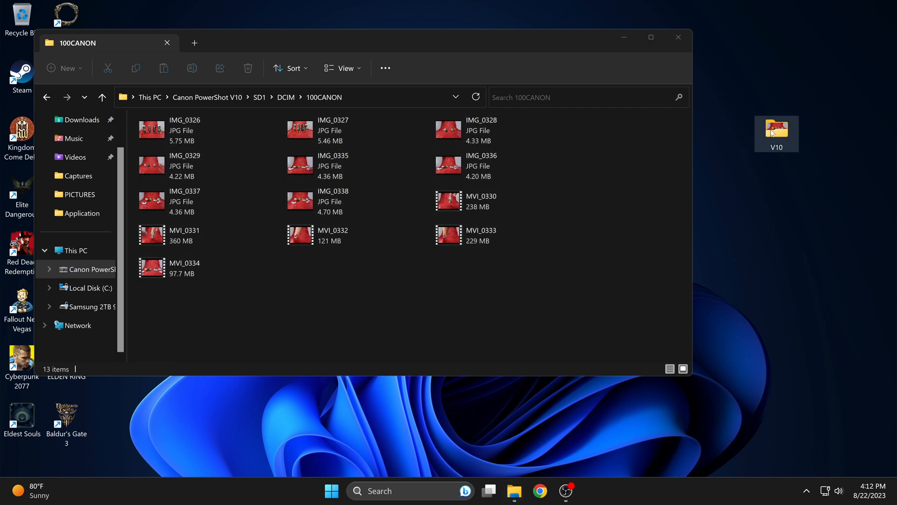
double_click(776, 130)
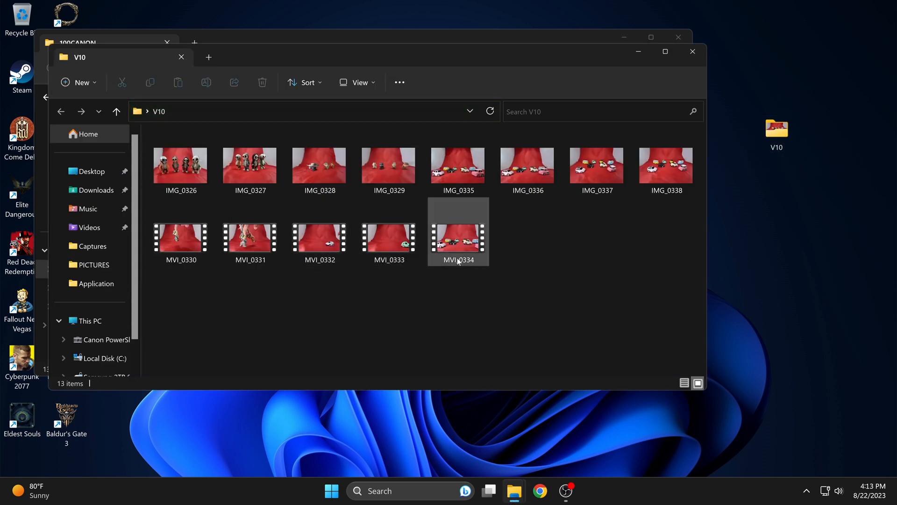
Step: View IMG_0326 in Photos, briefly compare two photos, then show the toy-cars photo
double_click(180, 165)
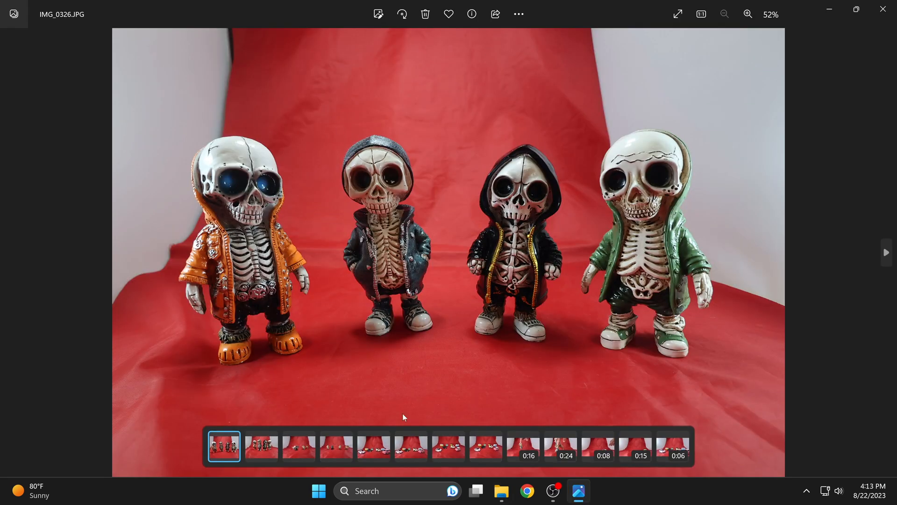
left_click(336, 447)
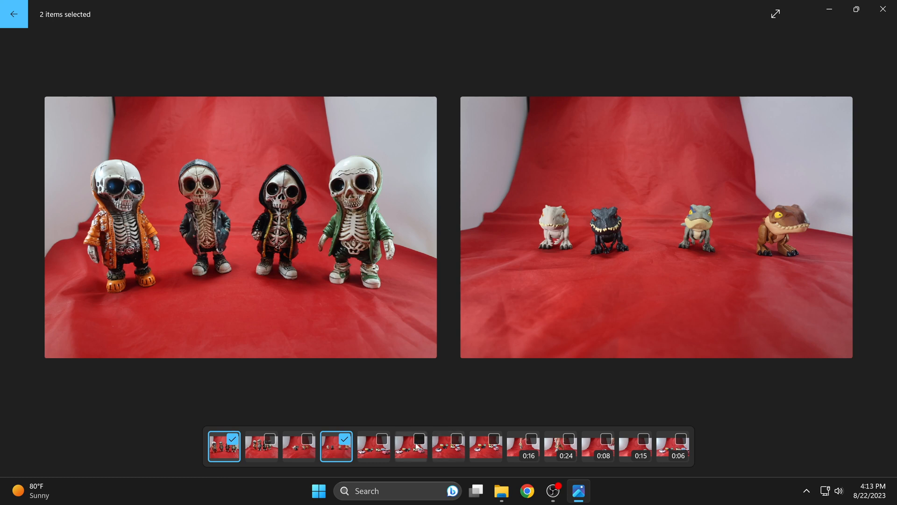
left_click(224, 446)
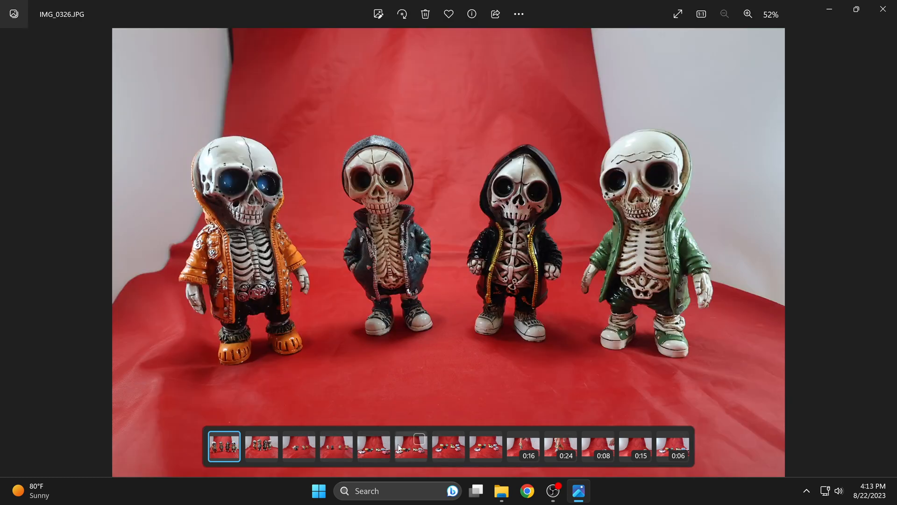
left_click(448, 446)
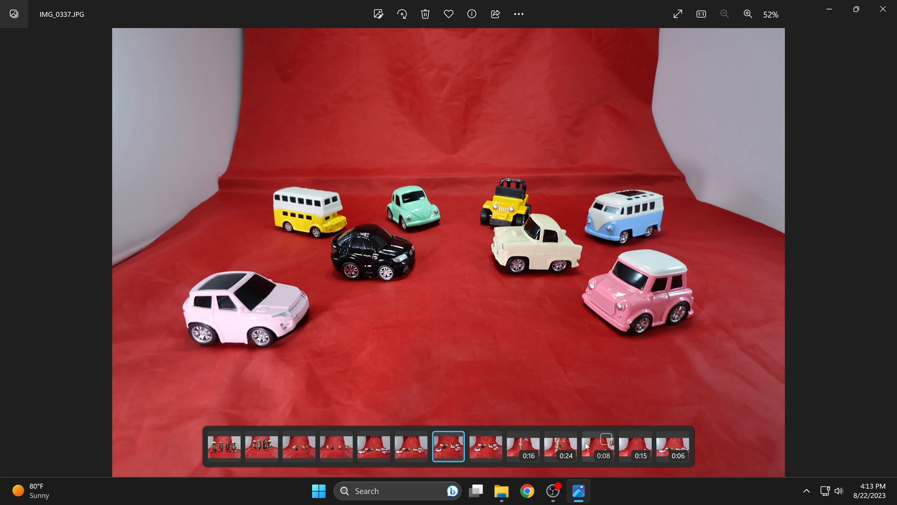
Step: Play the MVI_0332 video clip from the filmstrip
left_click(598, 446)
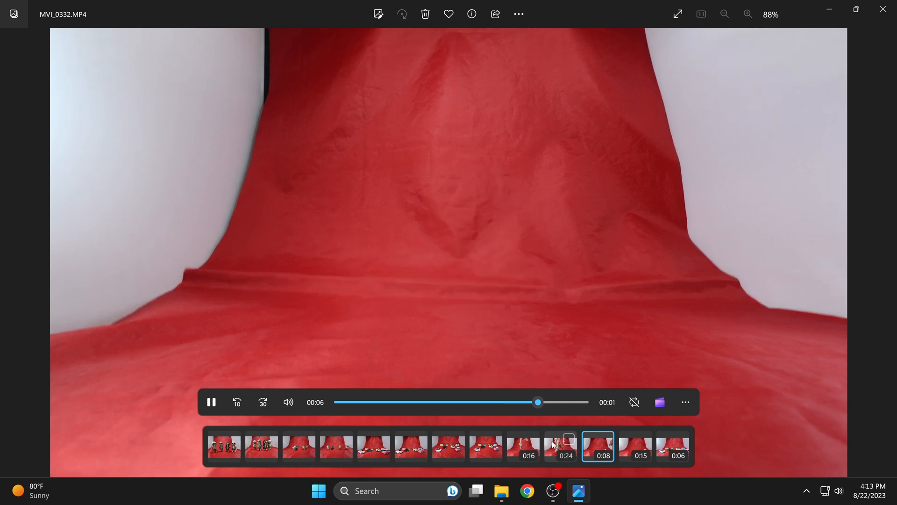
left_click(560, 447)
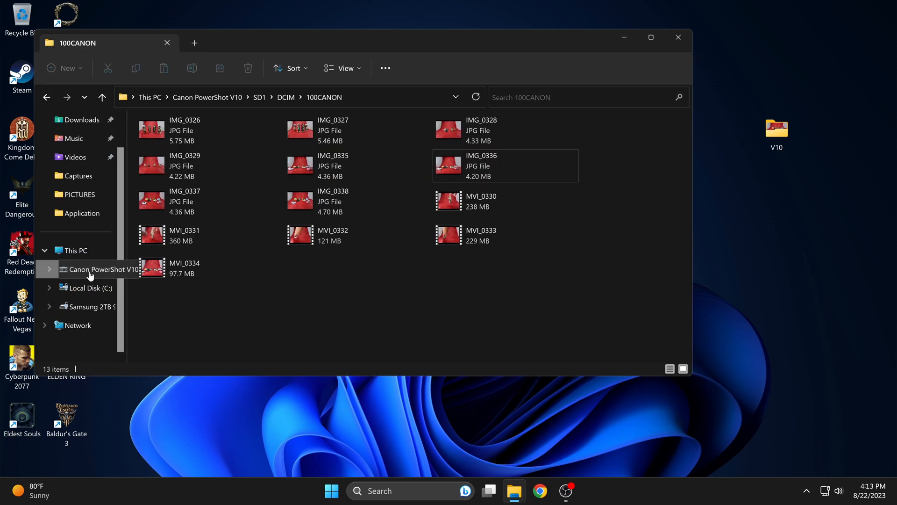
Step: Safely eject the camera drive and reopen File Explorer to confirm it is gone
right_click(106, 269)
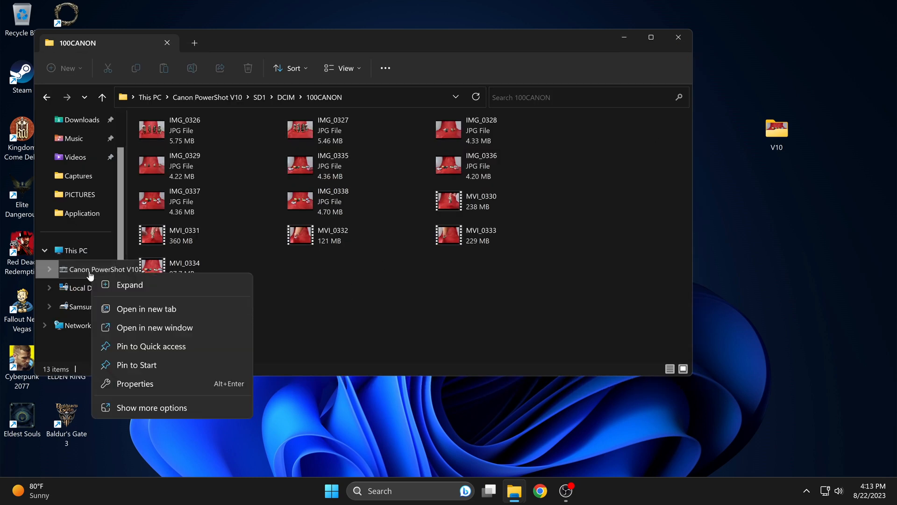
mouse_move(752, 495)
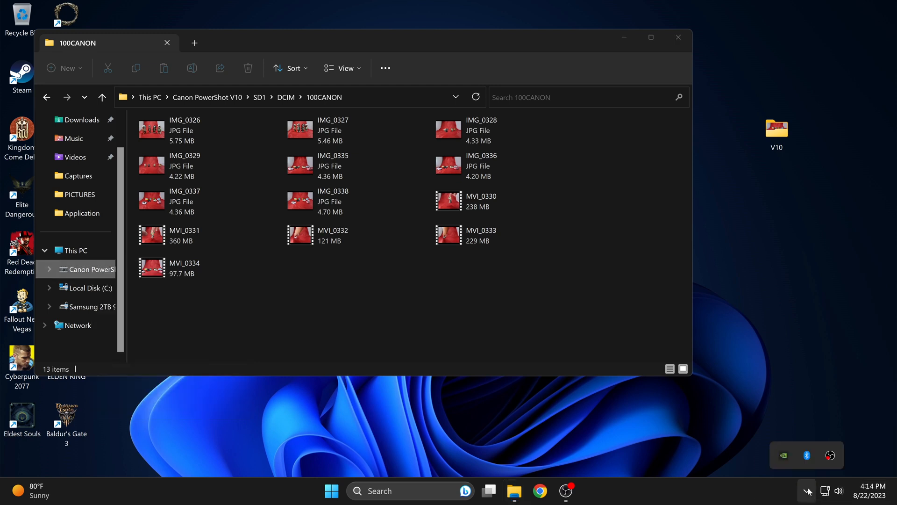
left_click(50, 269)
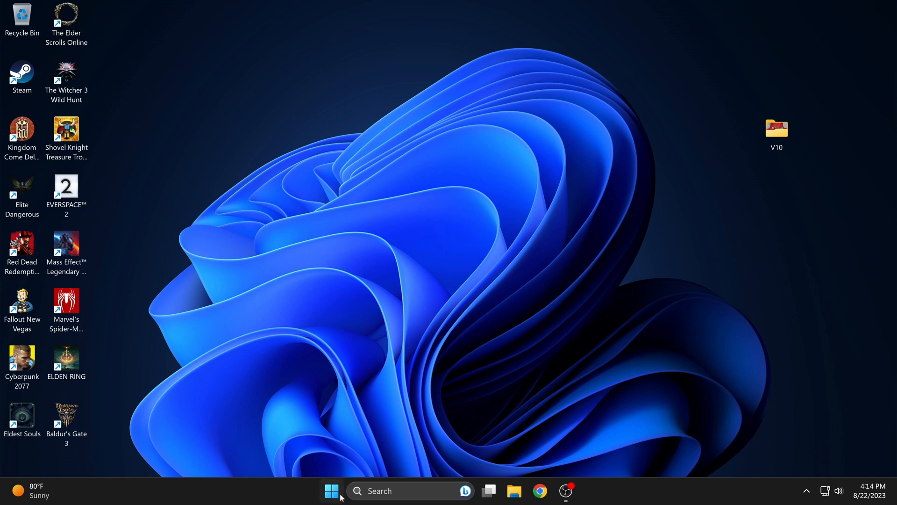
left_click(330, 490)
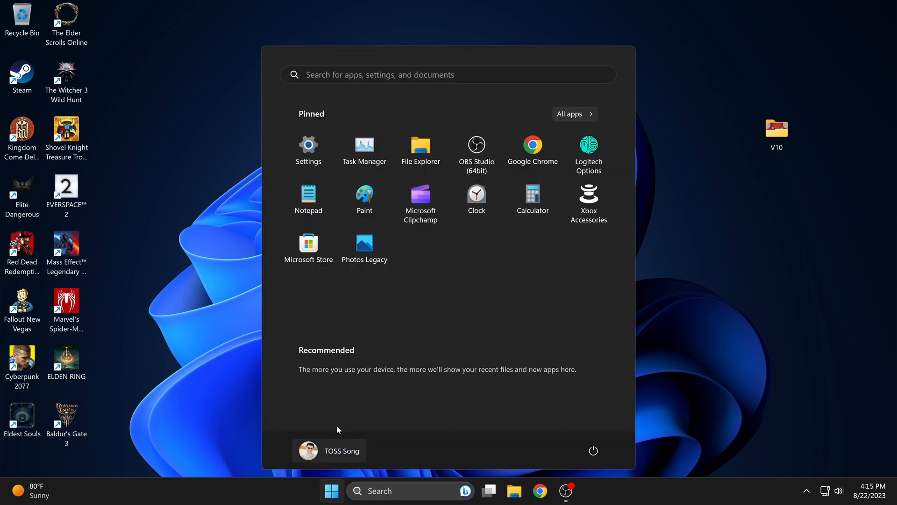
left_click(513, 490)
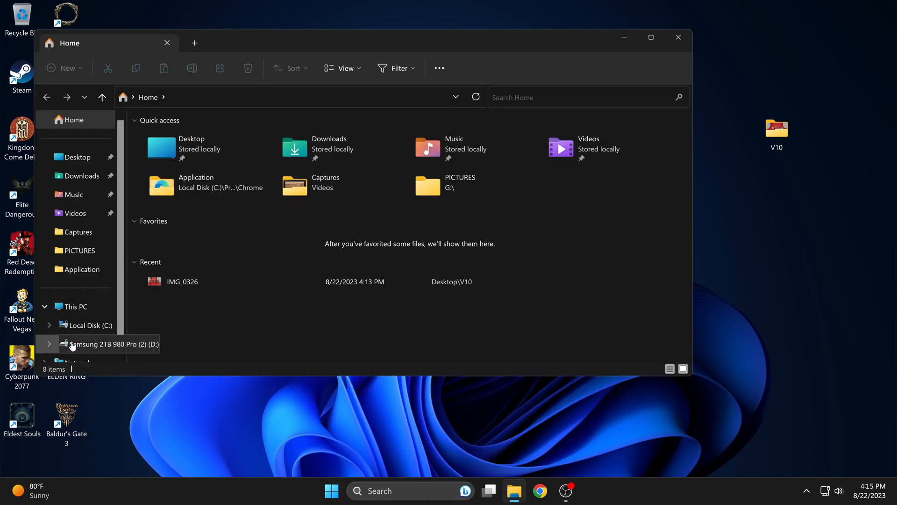